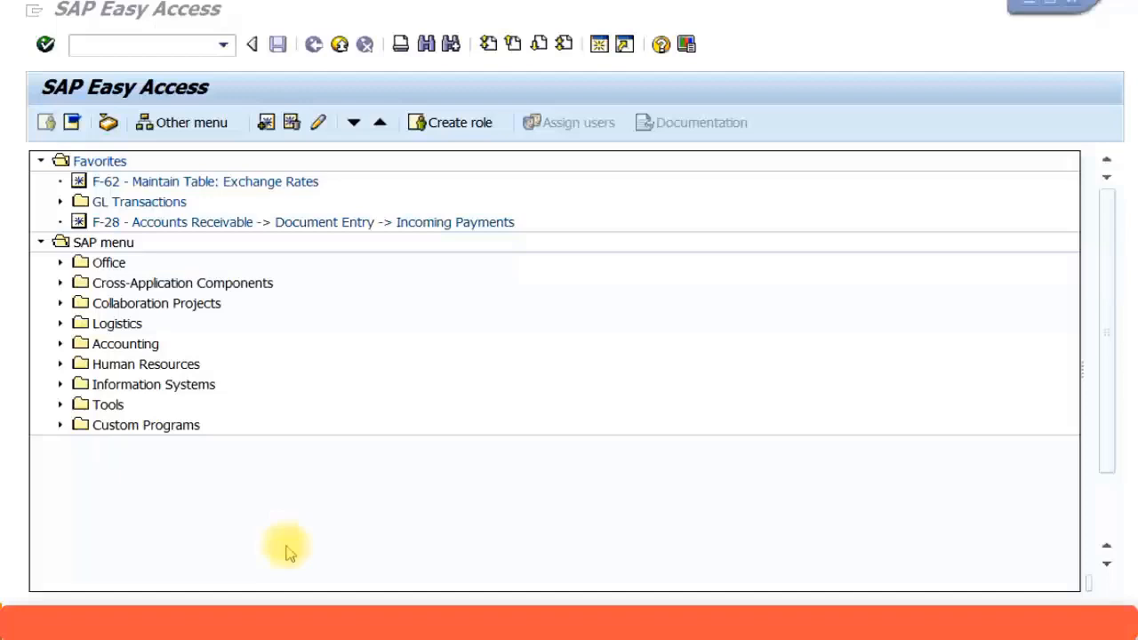
Run transaction AS01 to reach the Create Asset initial screen
left_click(133, 44)
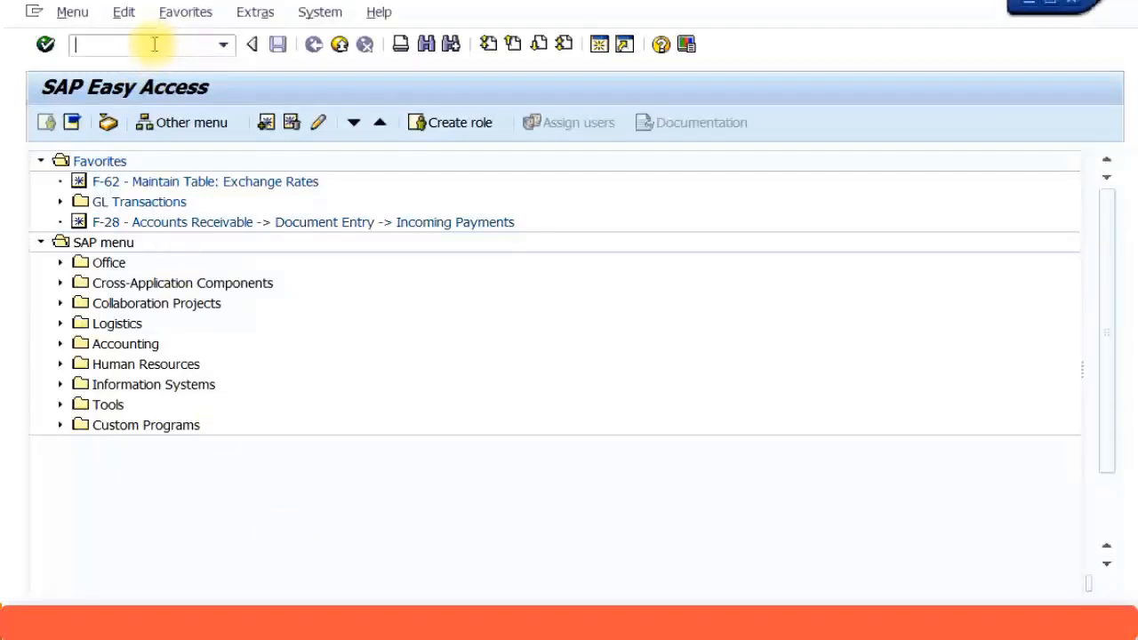
type("As0")
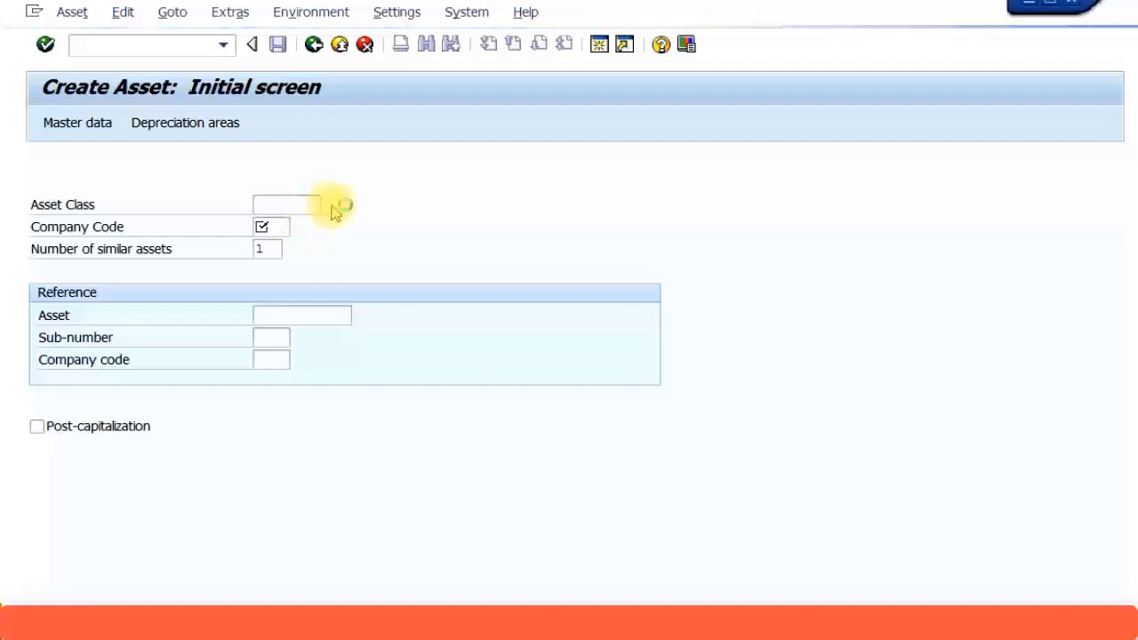
mouse_move(310, 229)
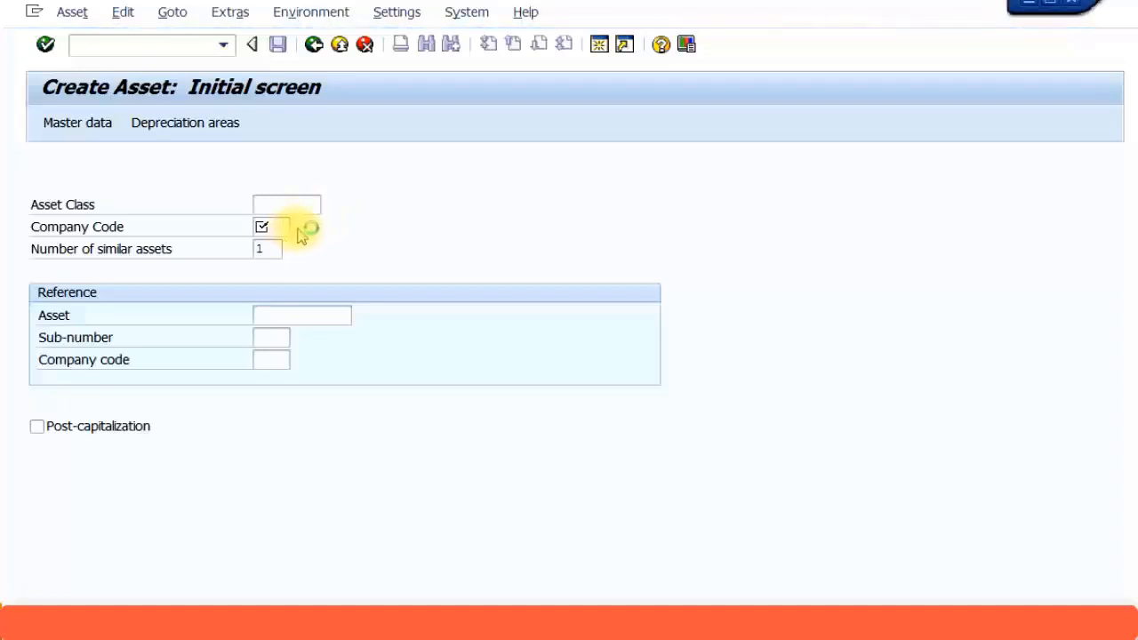
mouse_move(391, 266)
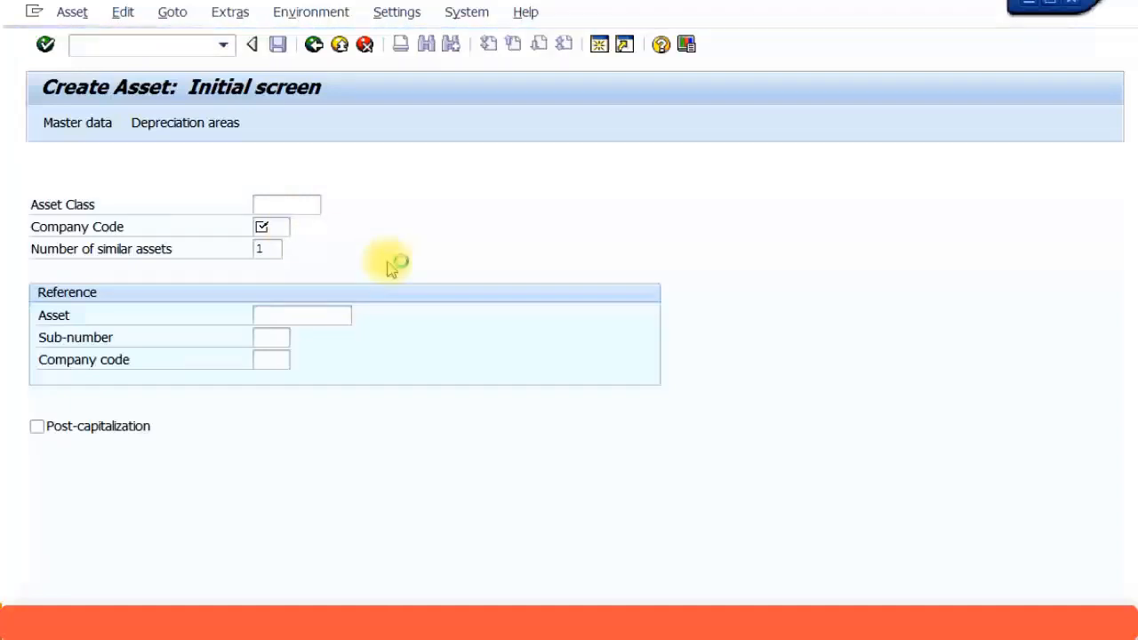
Search asset classes for company code Z123 and choose class 4000, Assets under construction
left_click(287, 204)
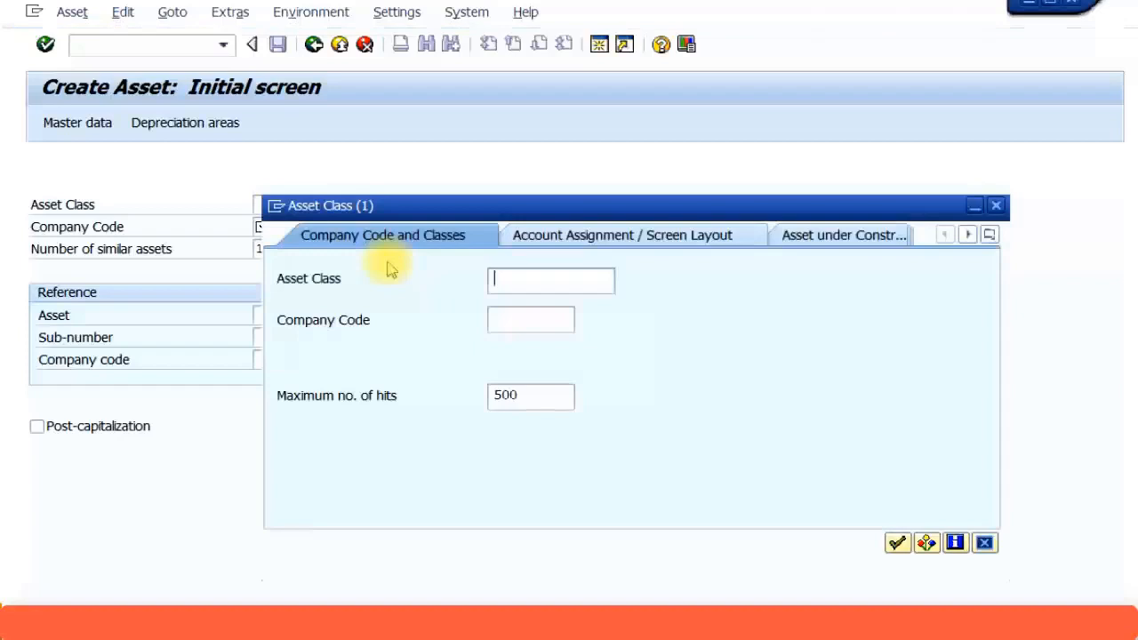
type("Z12")
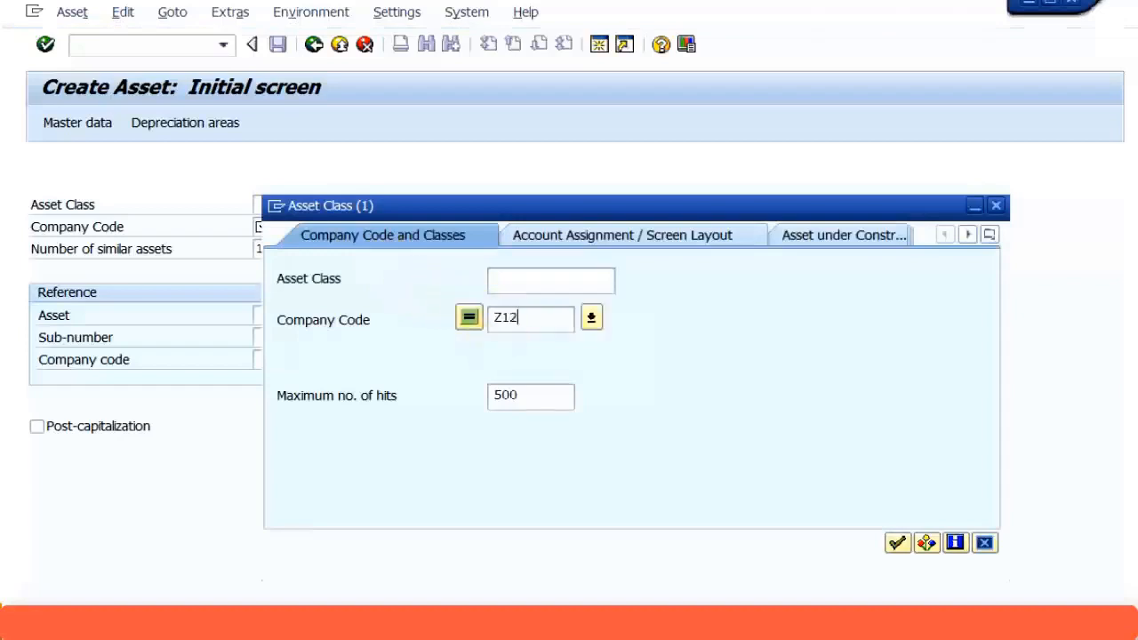
type("3")
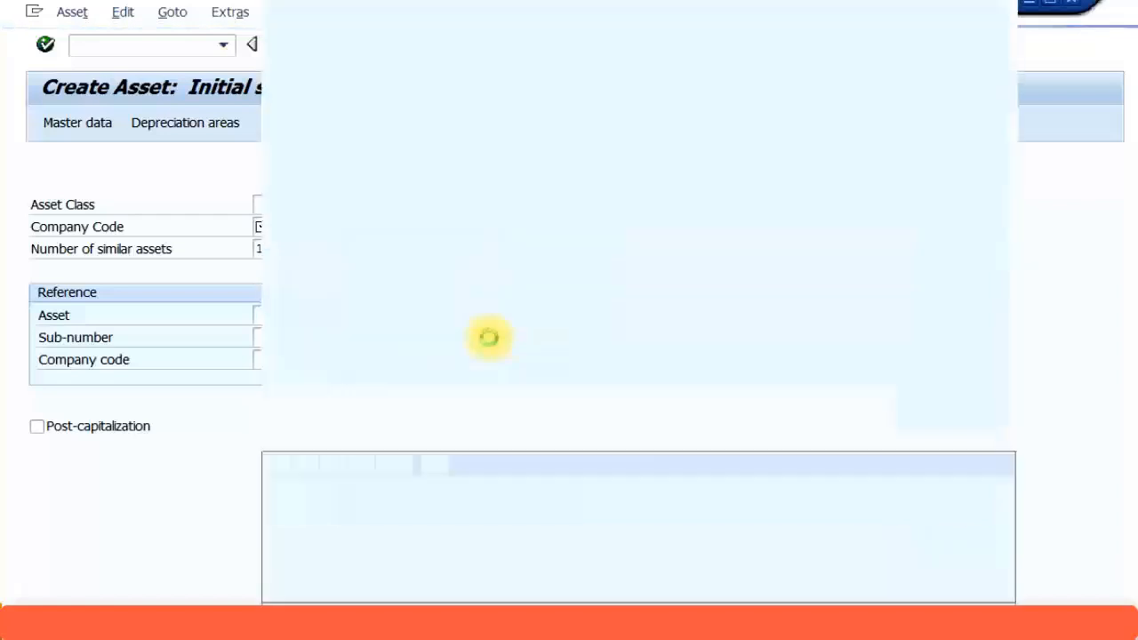
left_click(256, 203)
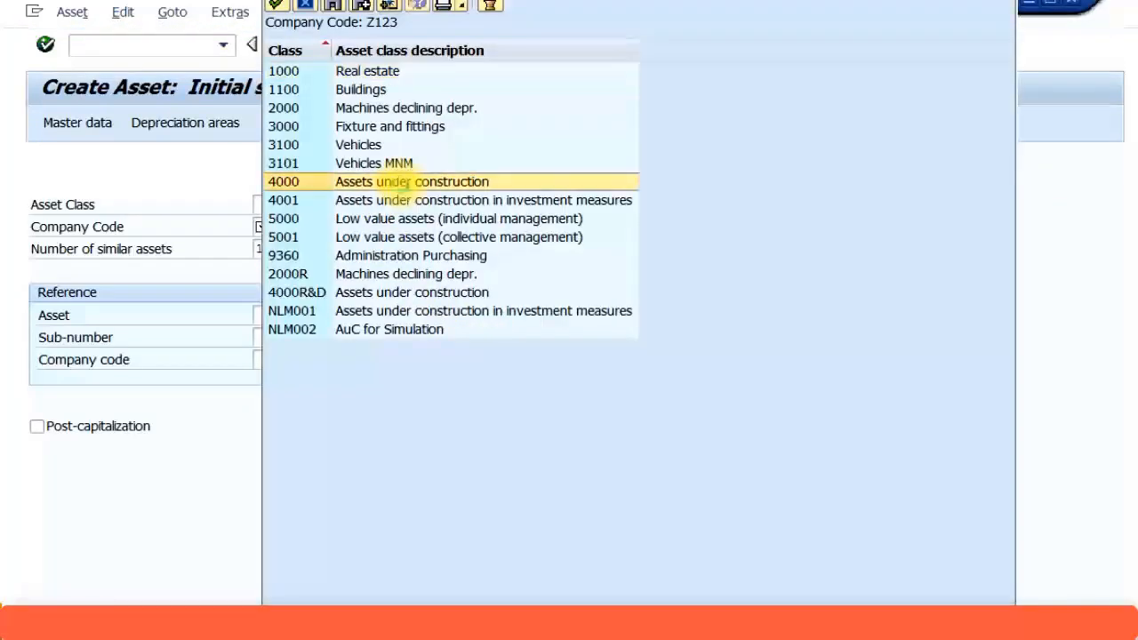
double_click(412, 182)
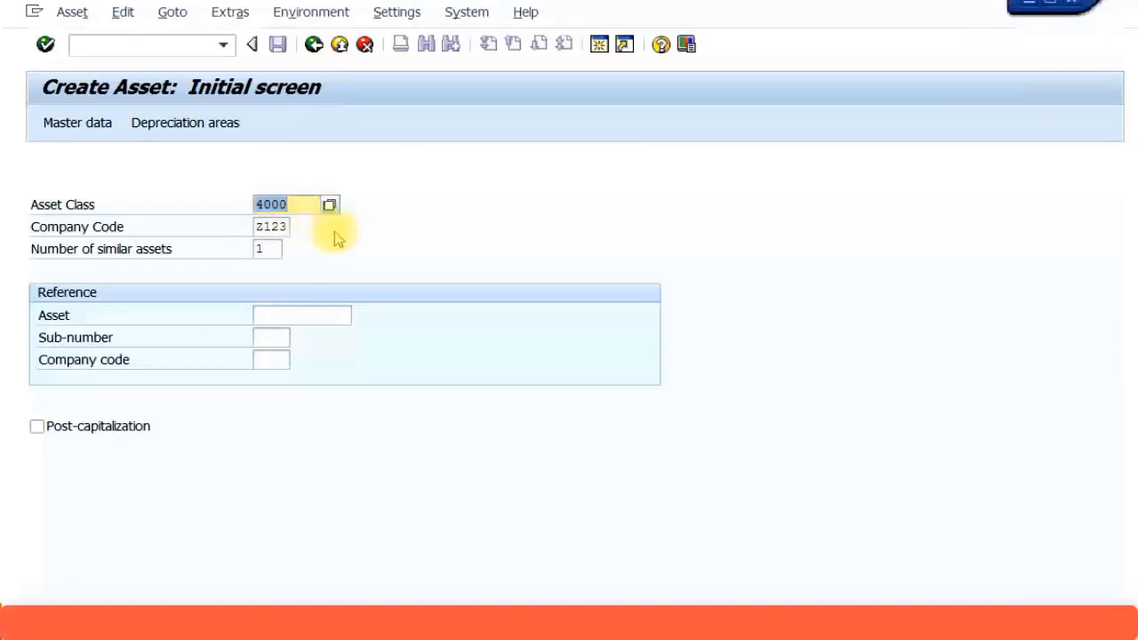
mouse_move(78, 123)
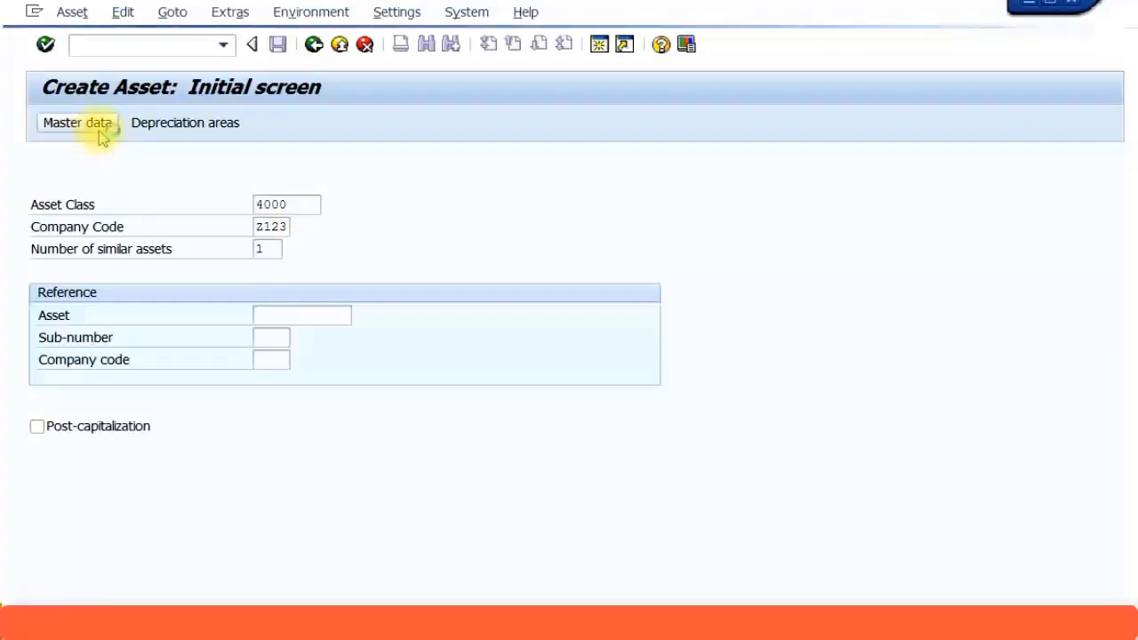
mouse_move(171, 183)
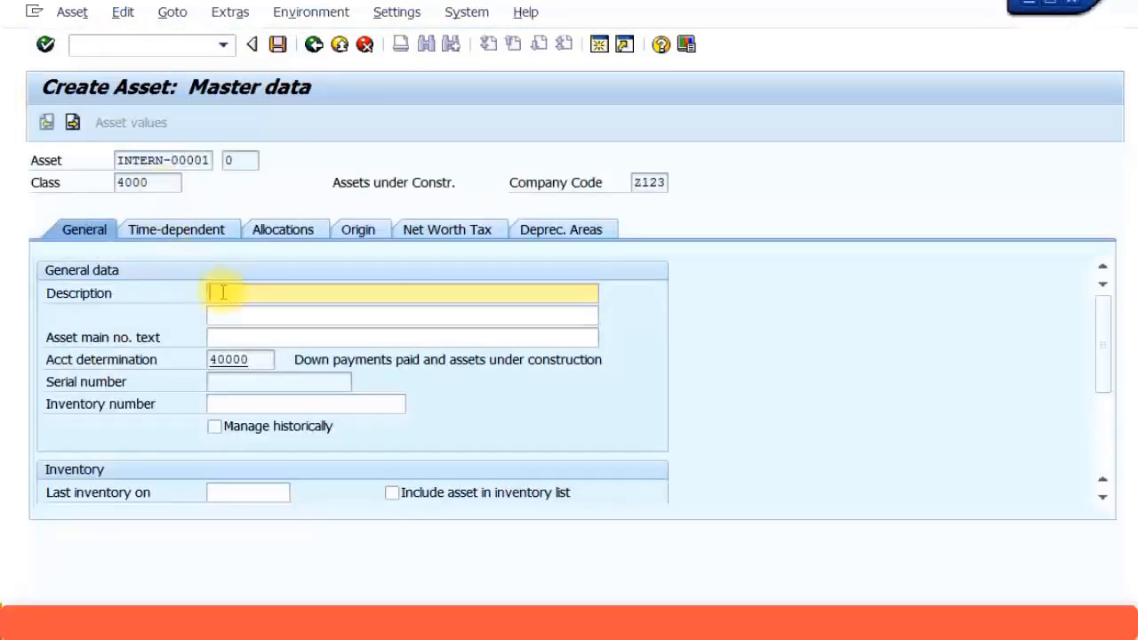
Describe the asset as 'Lamp Post at Berry Street, Melbourne' in its master data
type("Lamp")
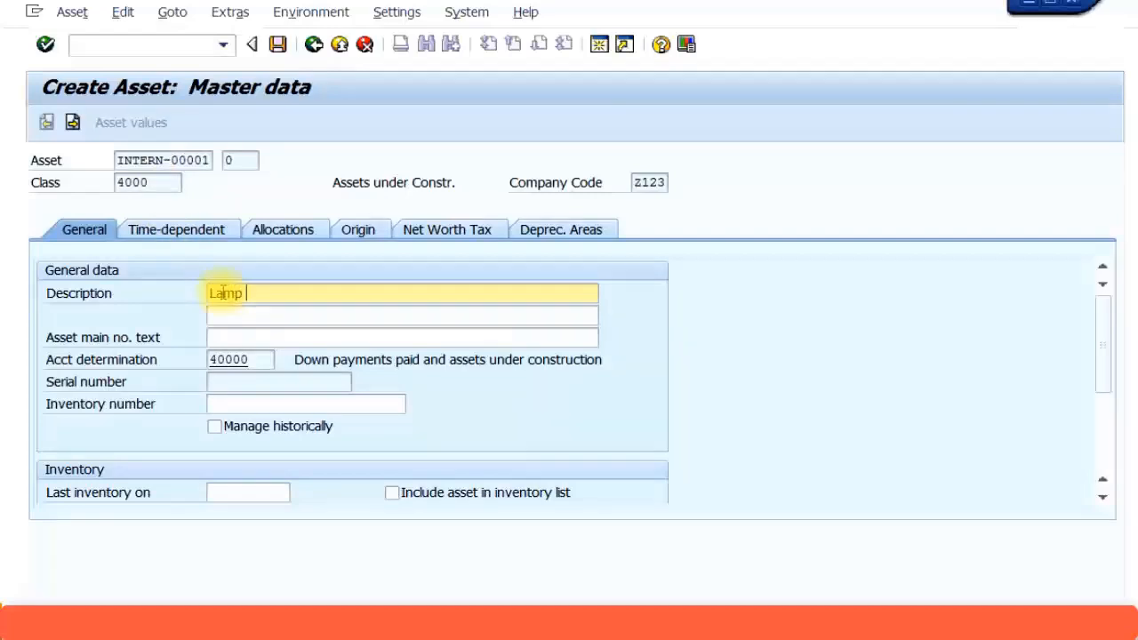
type("Post at")
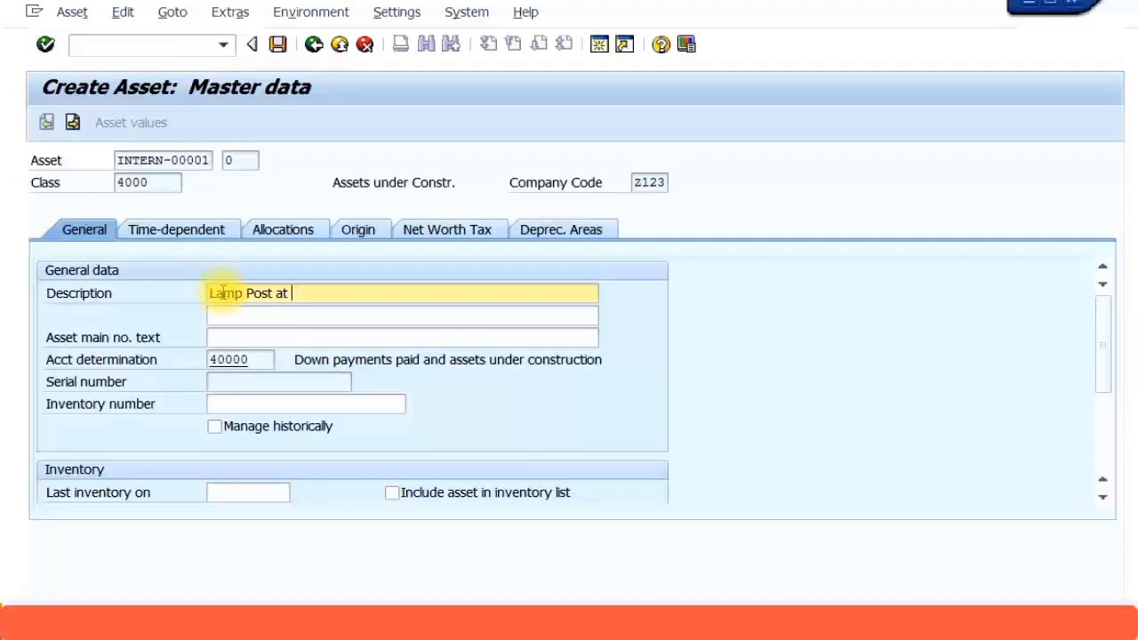
type("B")
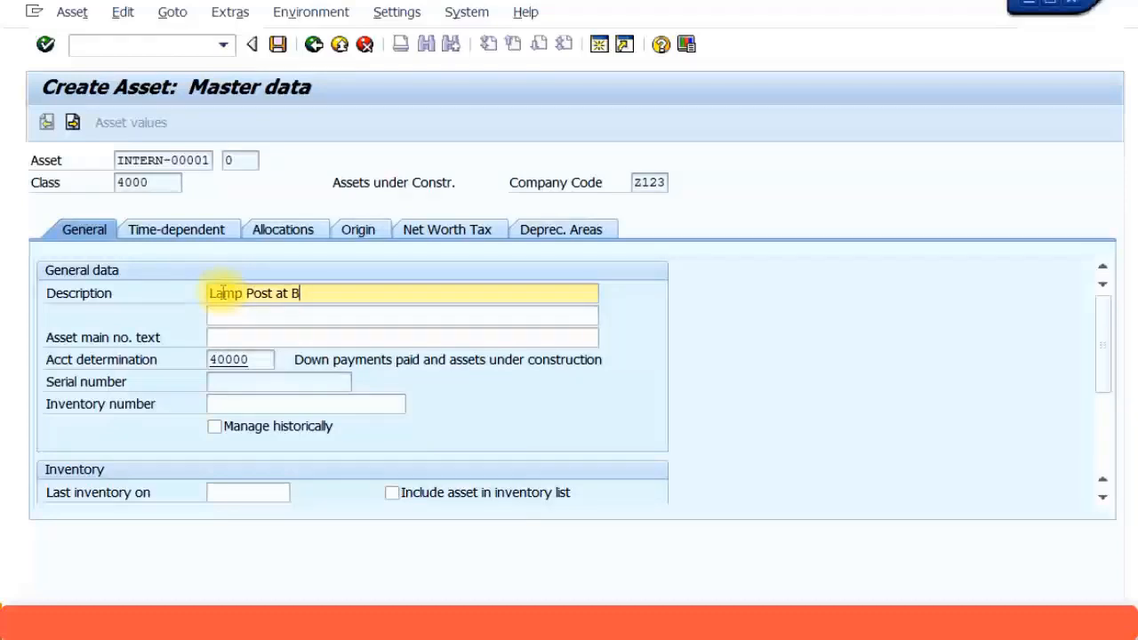
type("erry Street")
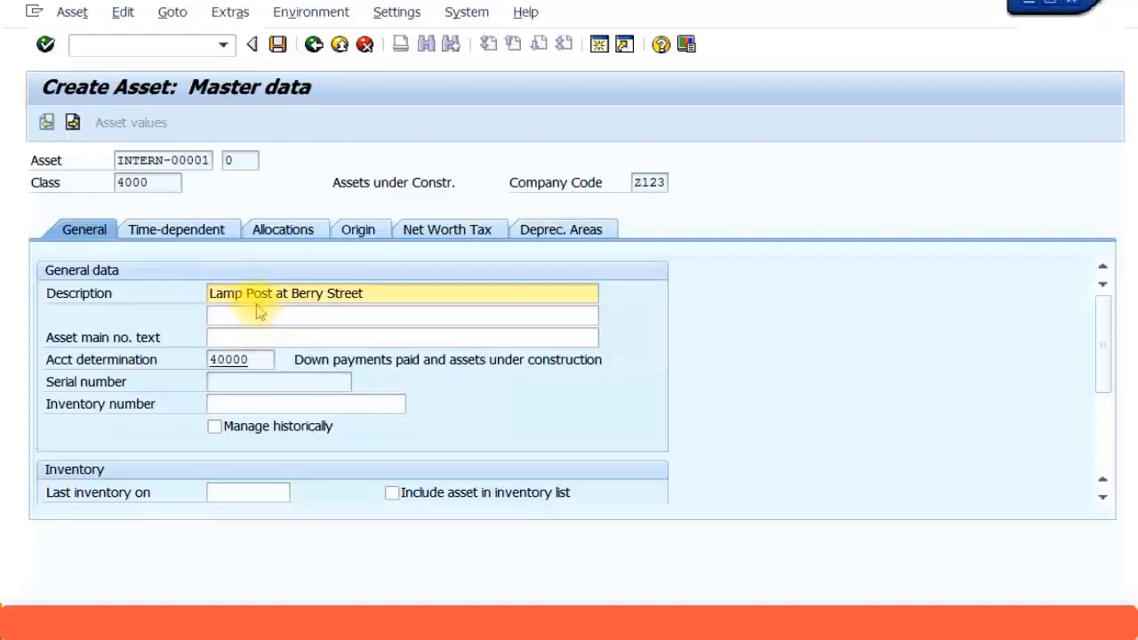
type(",")
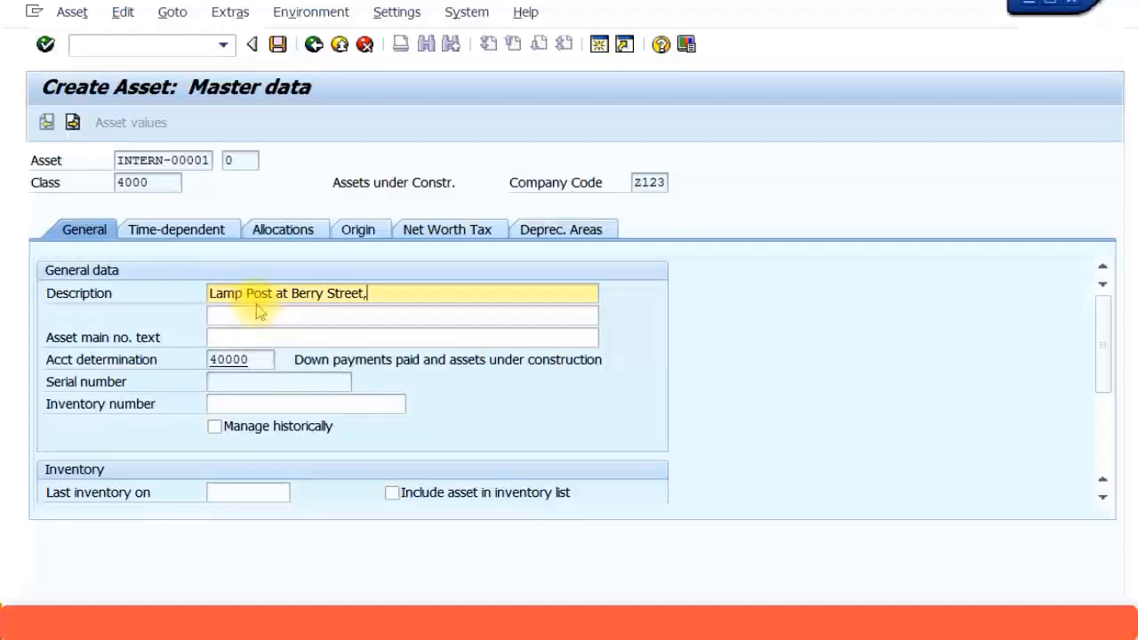
type("Melb")
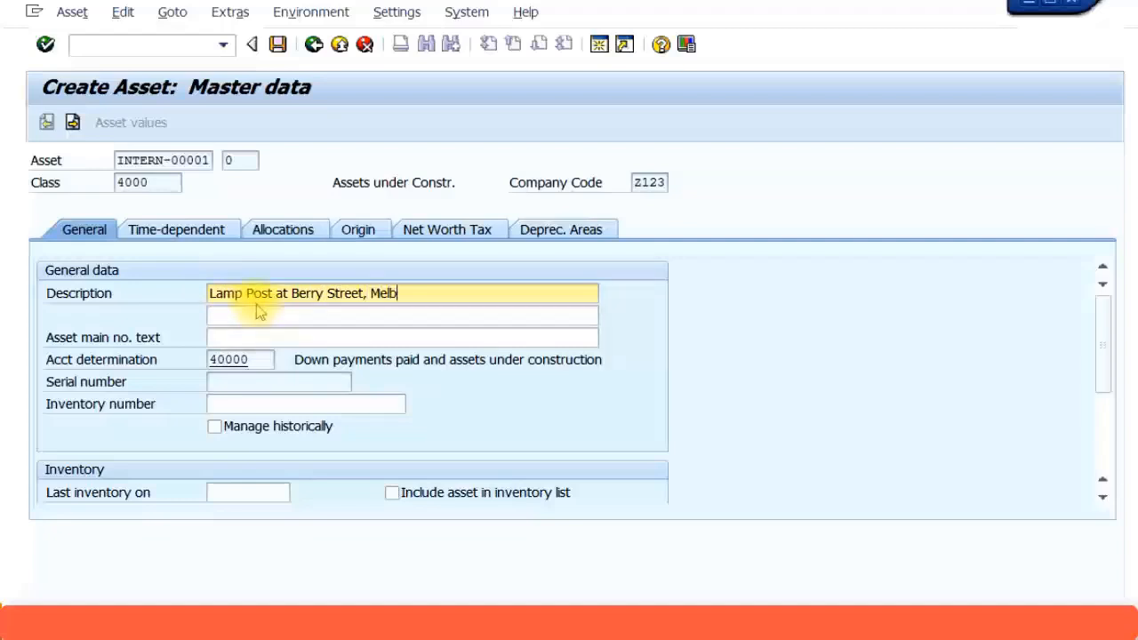
type("ourne")
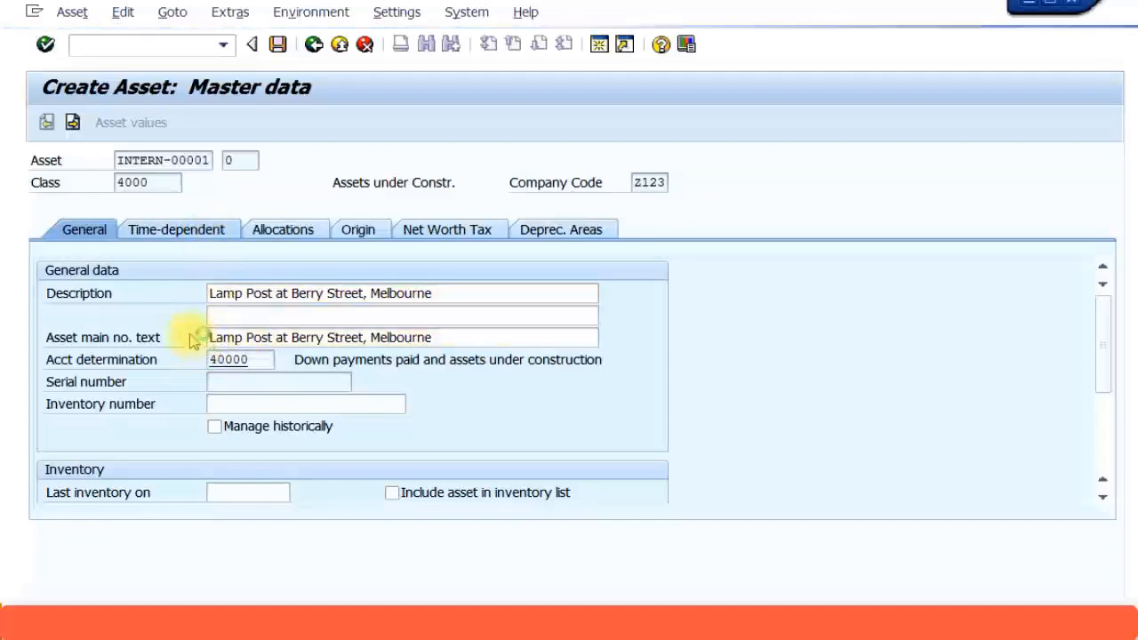
left_click(176, 229)
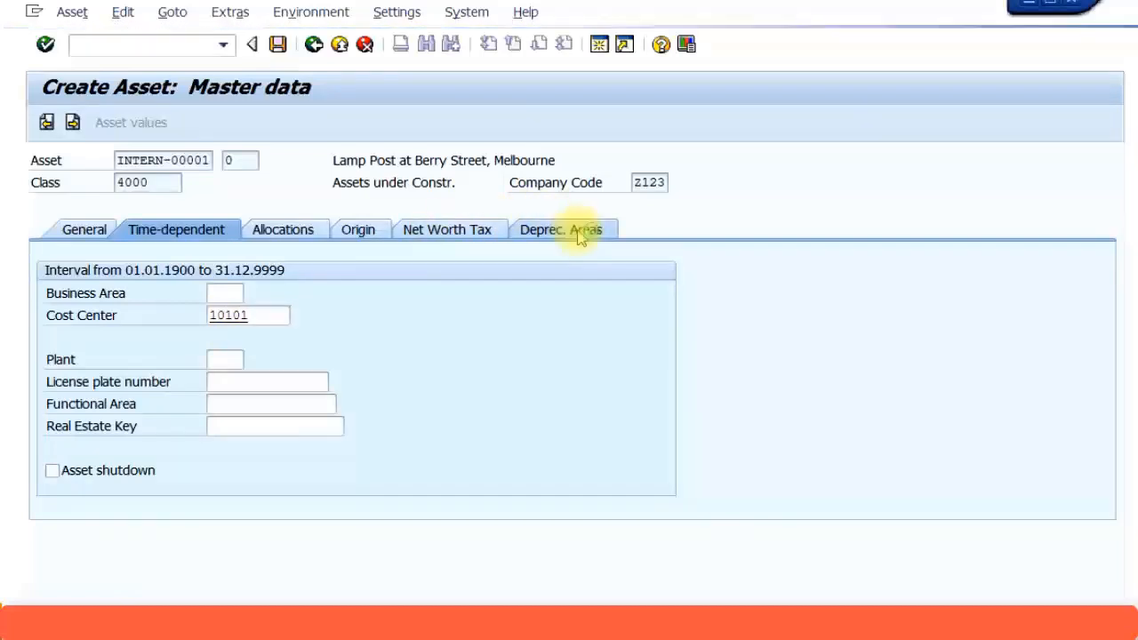
Check the book and Group AUD depreciation keys, both left at 0000
left_click(562, 229)
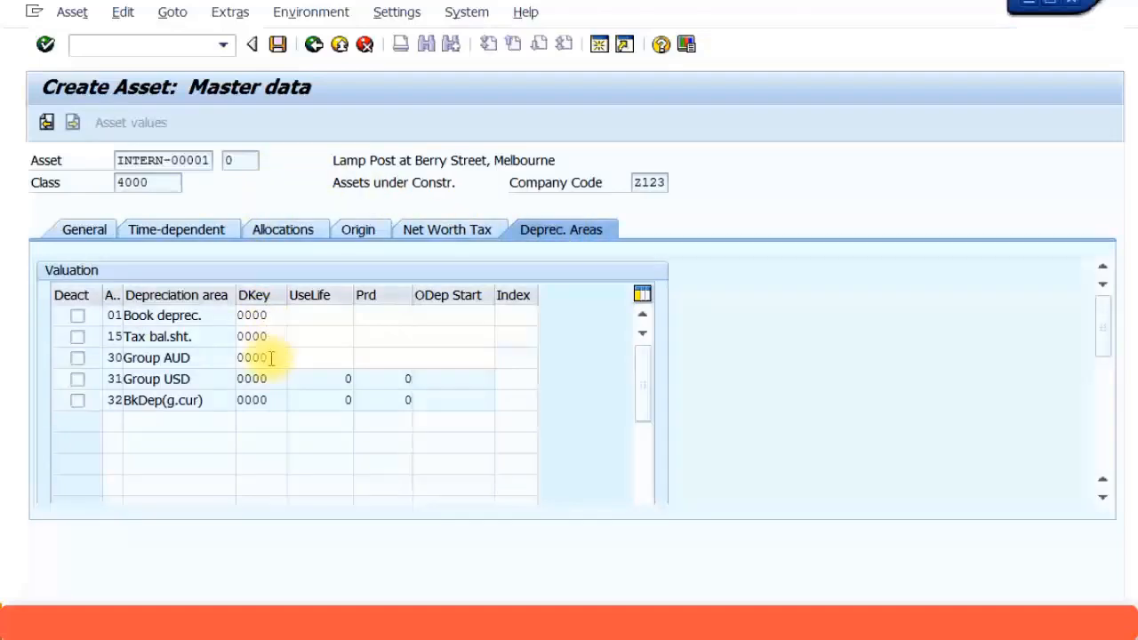
mouse_move(411, 264)
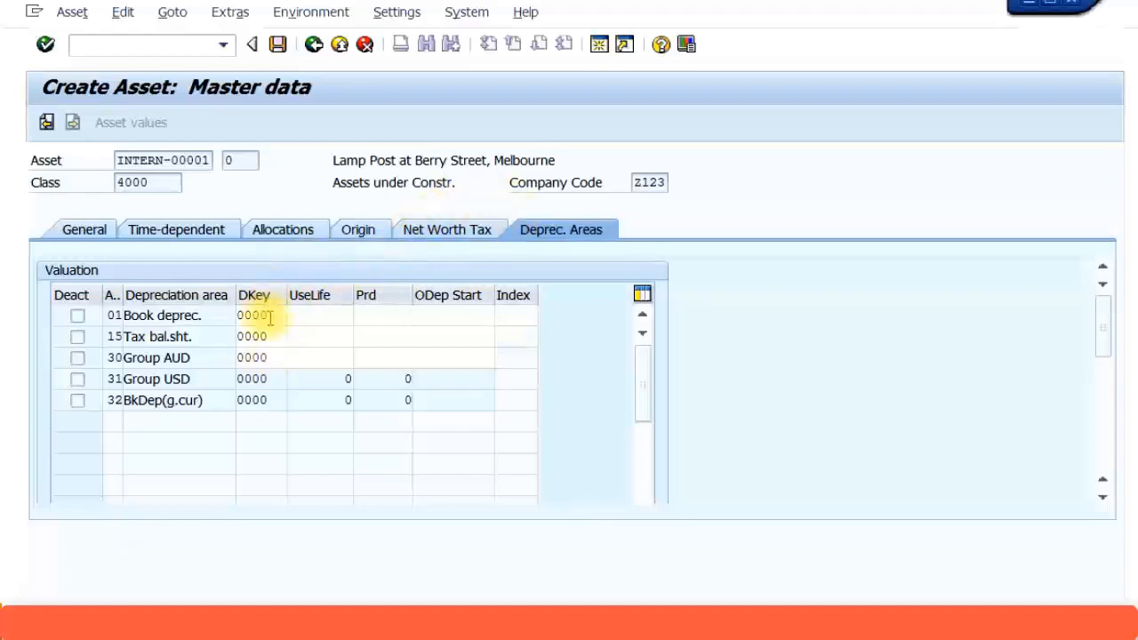
left_click(258, 336)
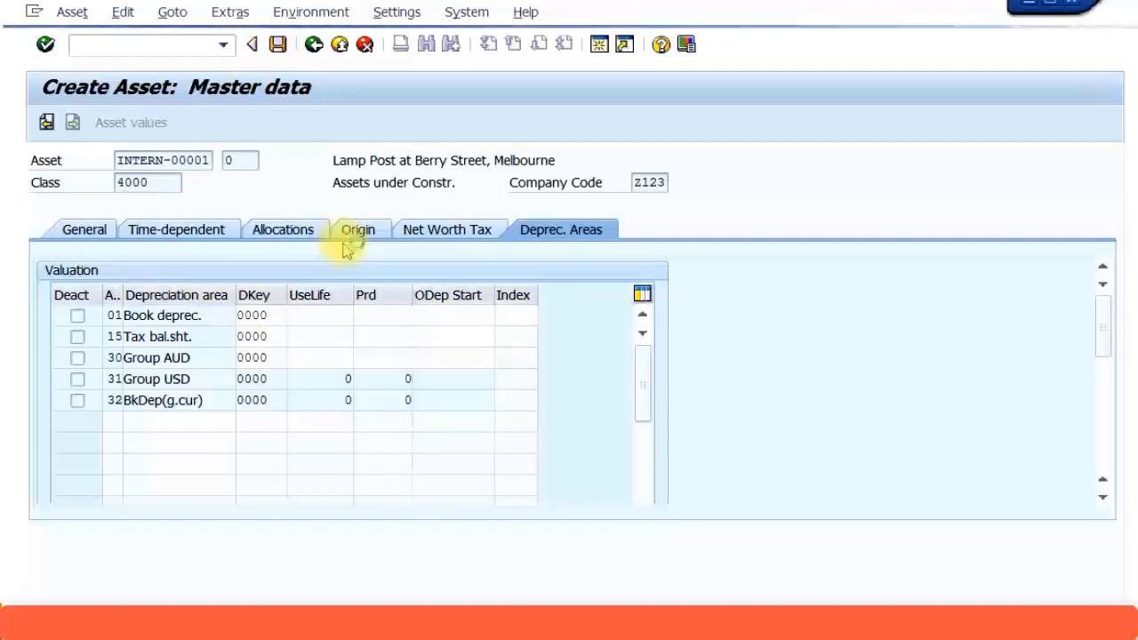
mouse_move(253, 363)
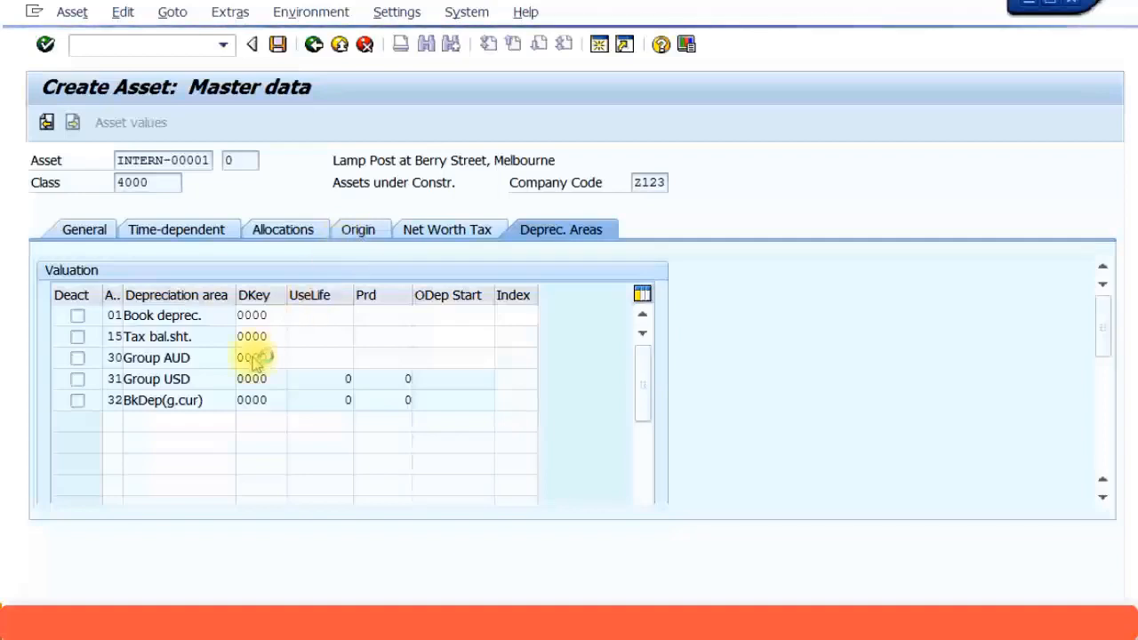
left_click(252, 44)
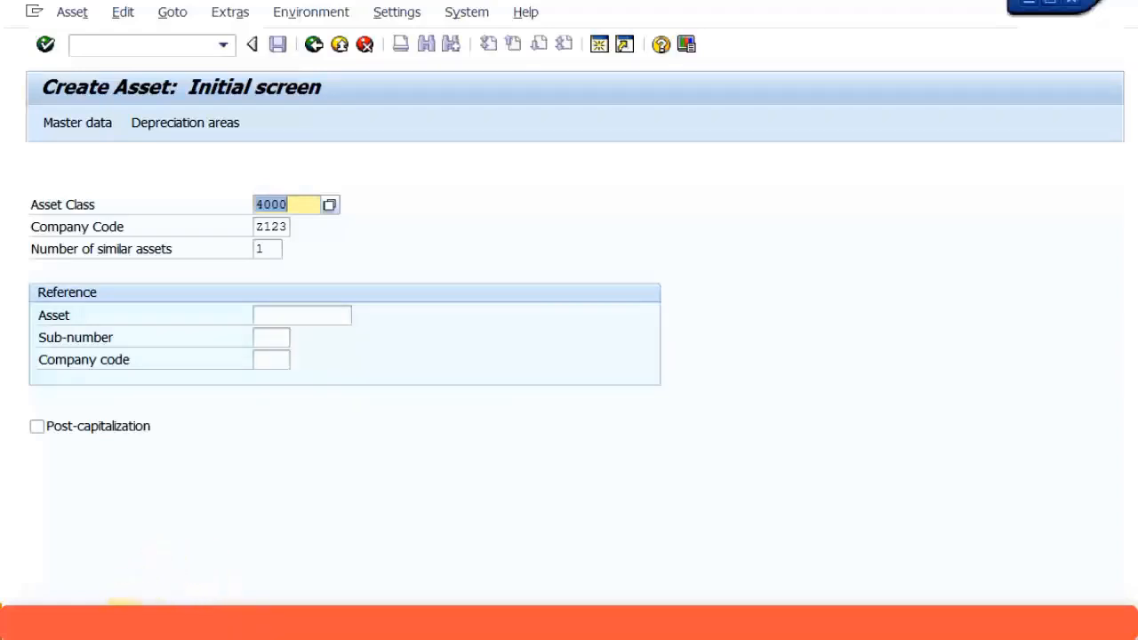
mouse_move(174, 592)
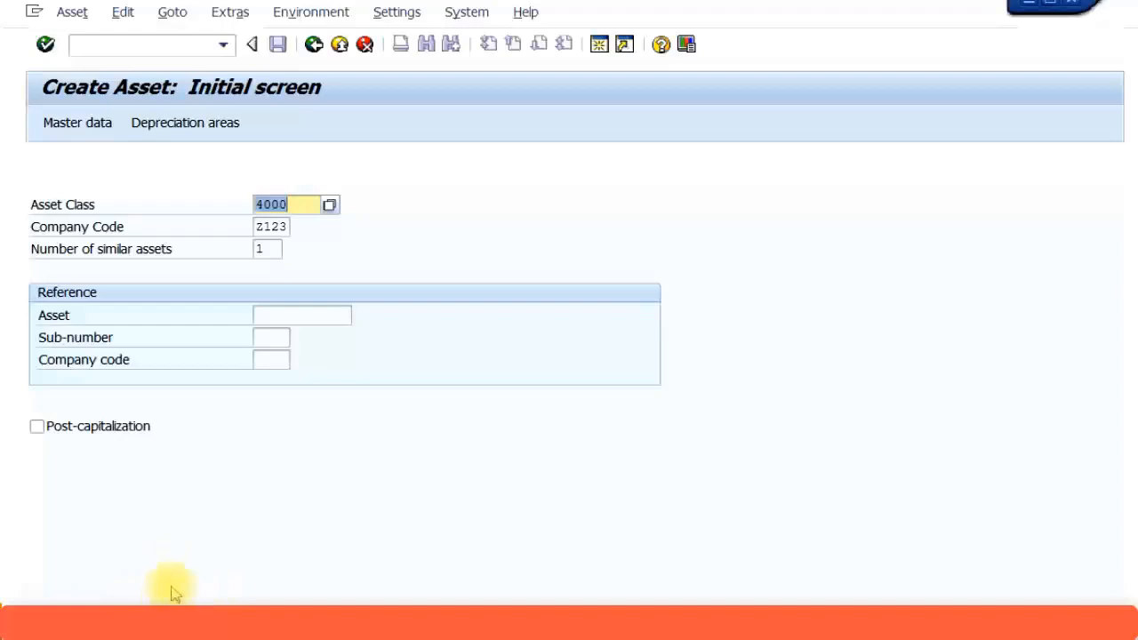
mouse_move(197, 540)
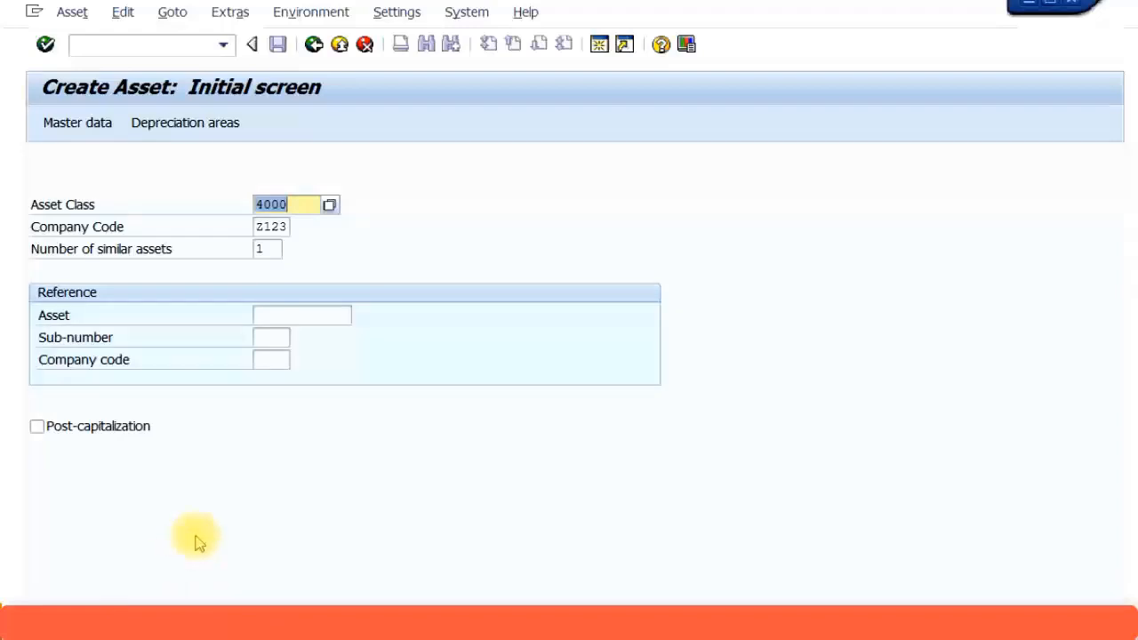
Exit to SAP Easy Access and enter transaction F-90 for a vendor acquisition
left_click(253, 43)
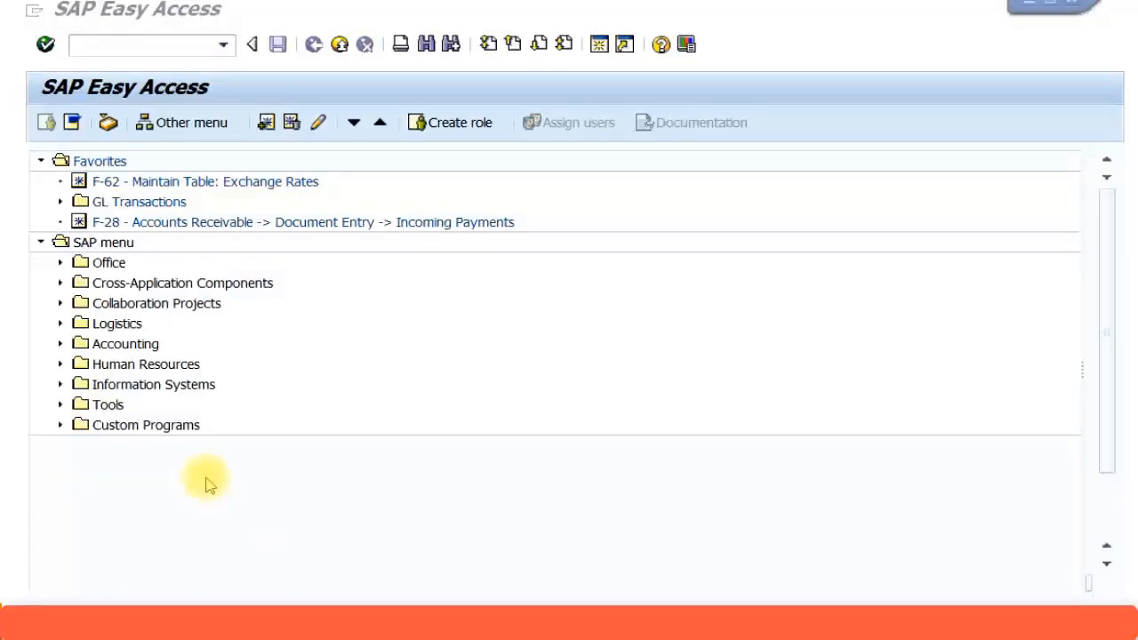
mouse_move(214, 472)
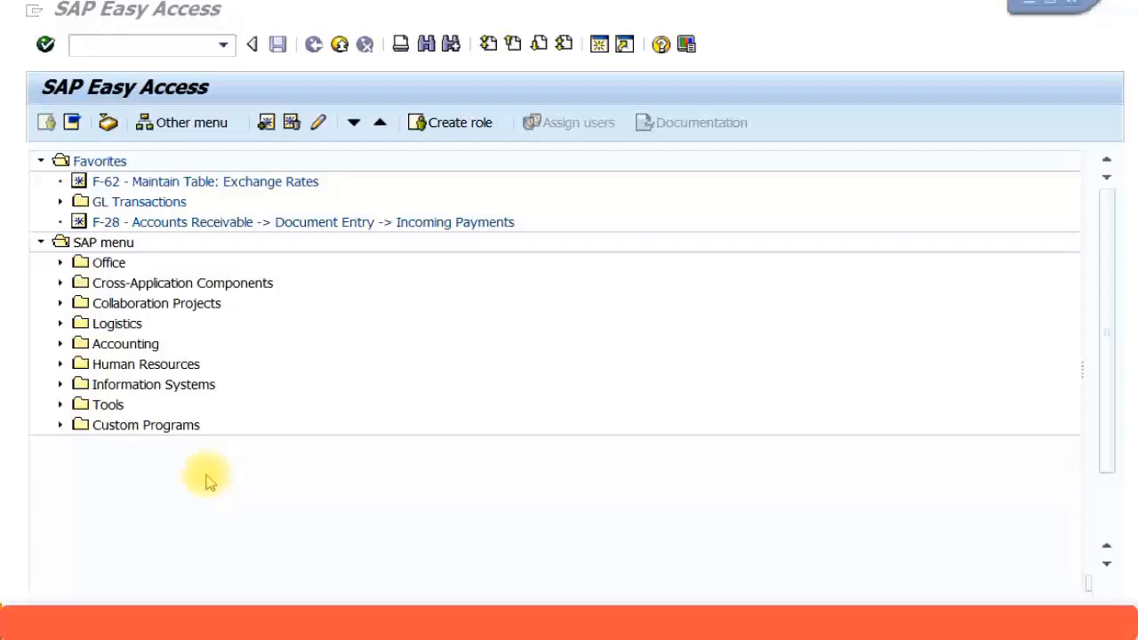
left_click(142, 44)
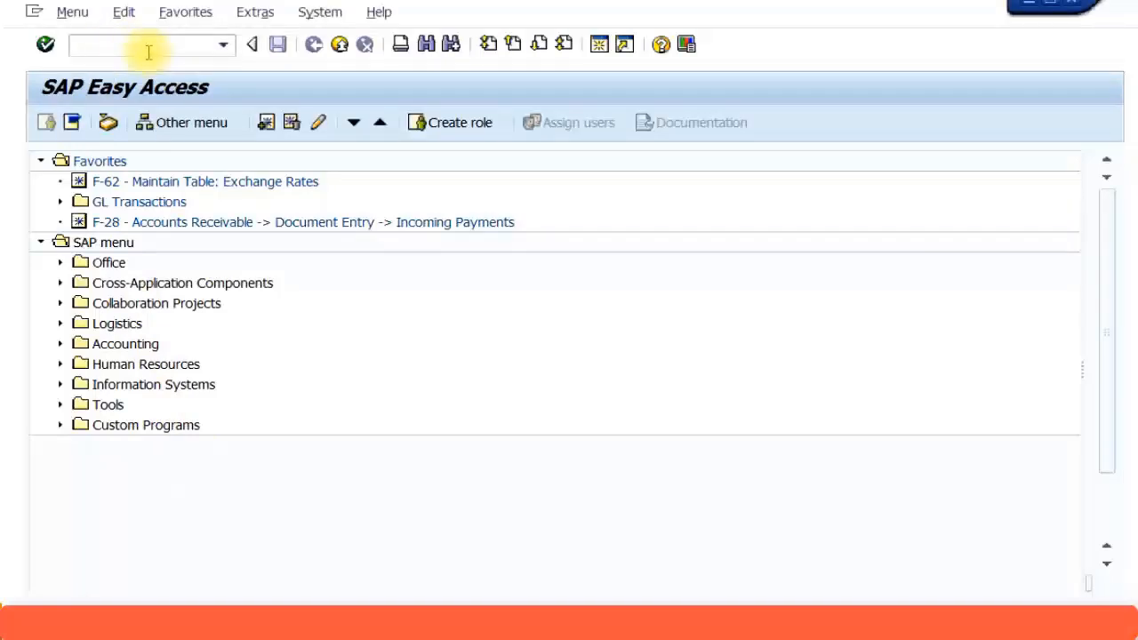
type("F-90")
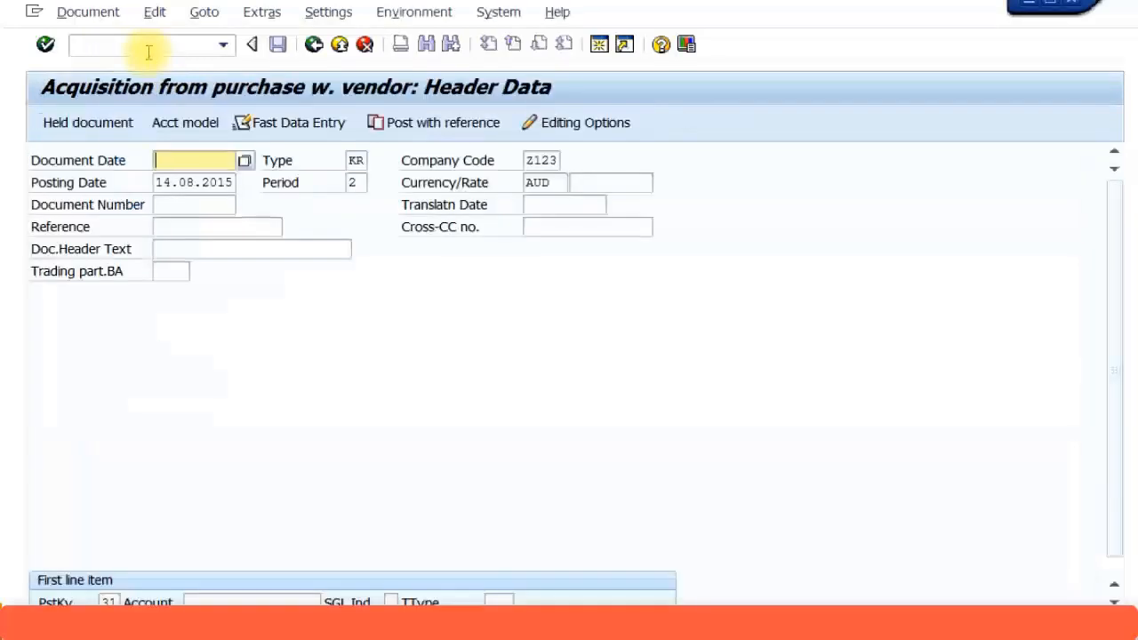
Enter document date 01.07.2015 for the vendor acquisition
type("0")
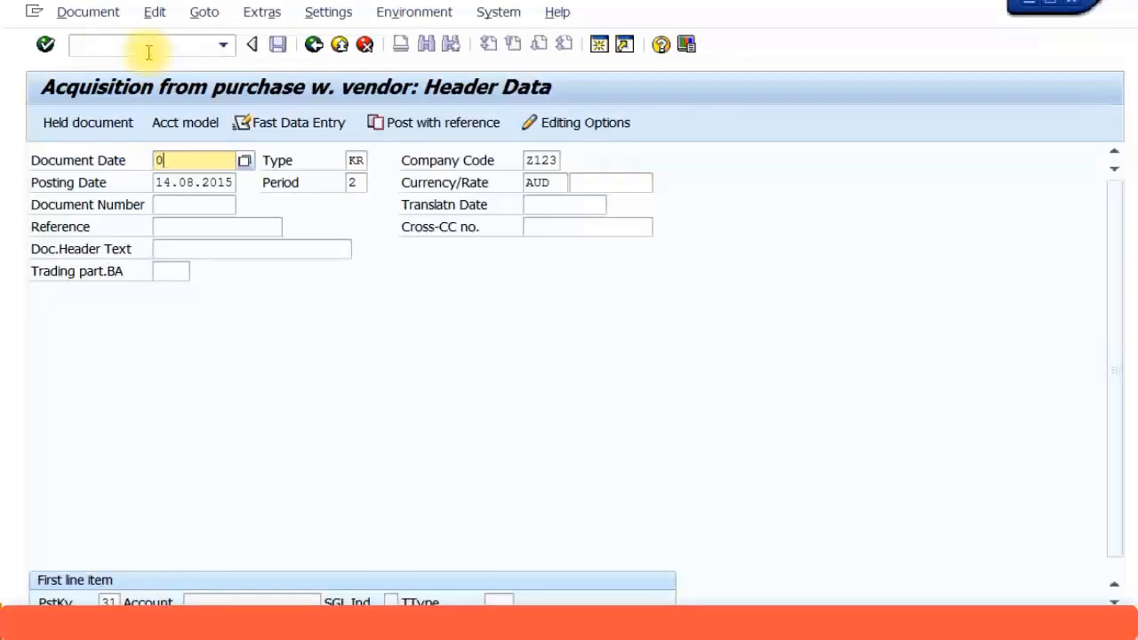
type("1.07.2")
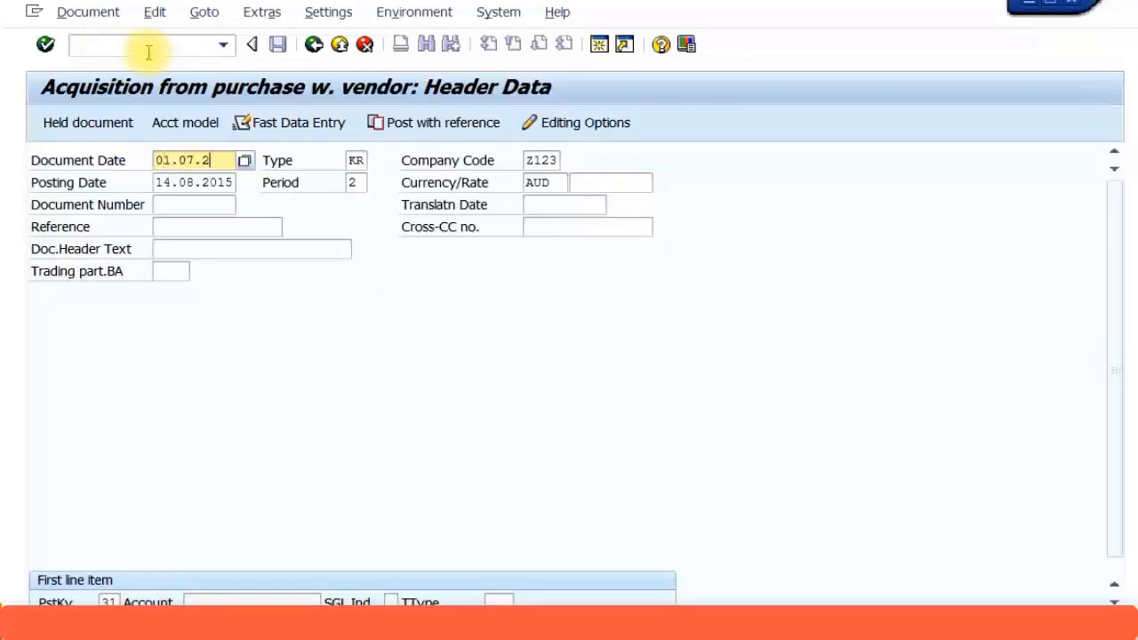
left_click(192, 182)
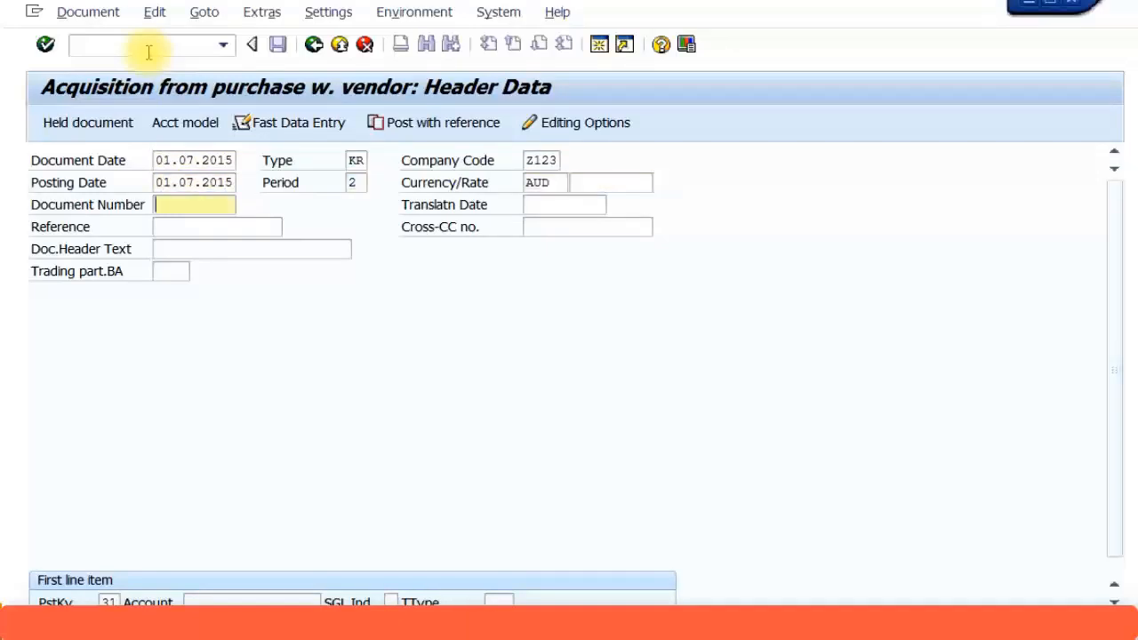
Enter 'Lamp' as both the document header text and the reference
left_click(252, 249)
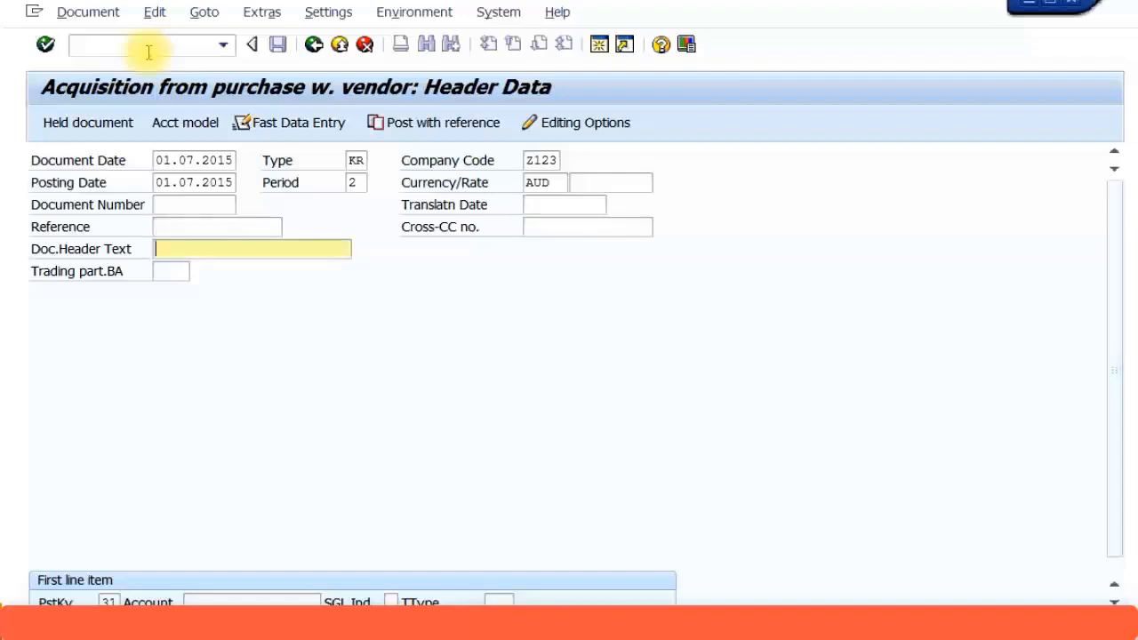
type("Lap")
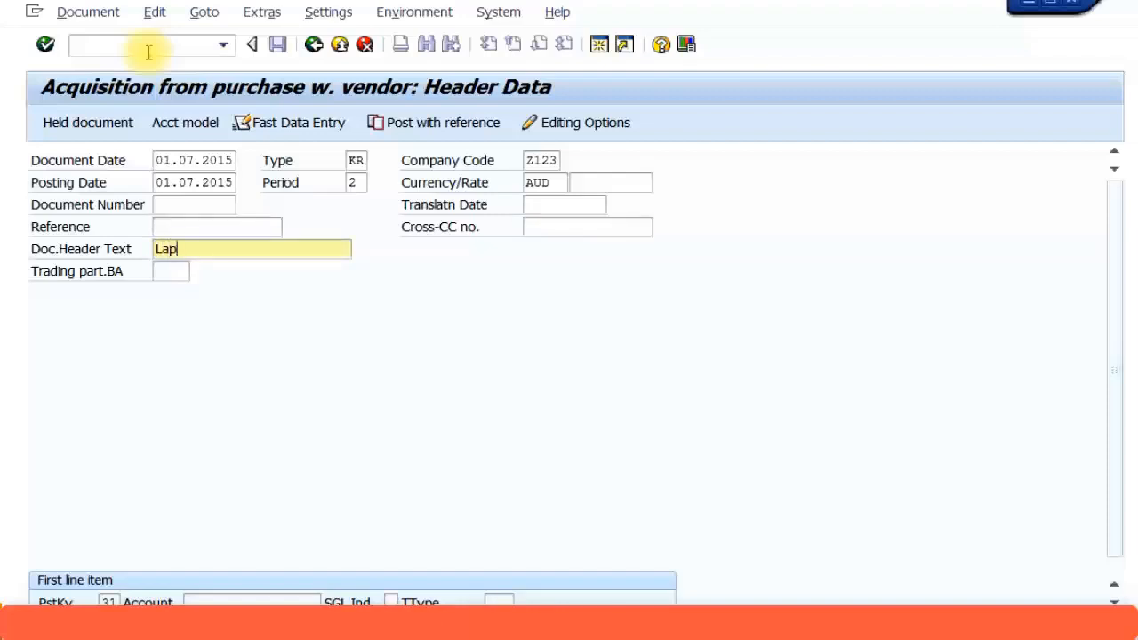
type("mp")
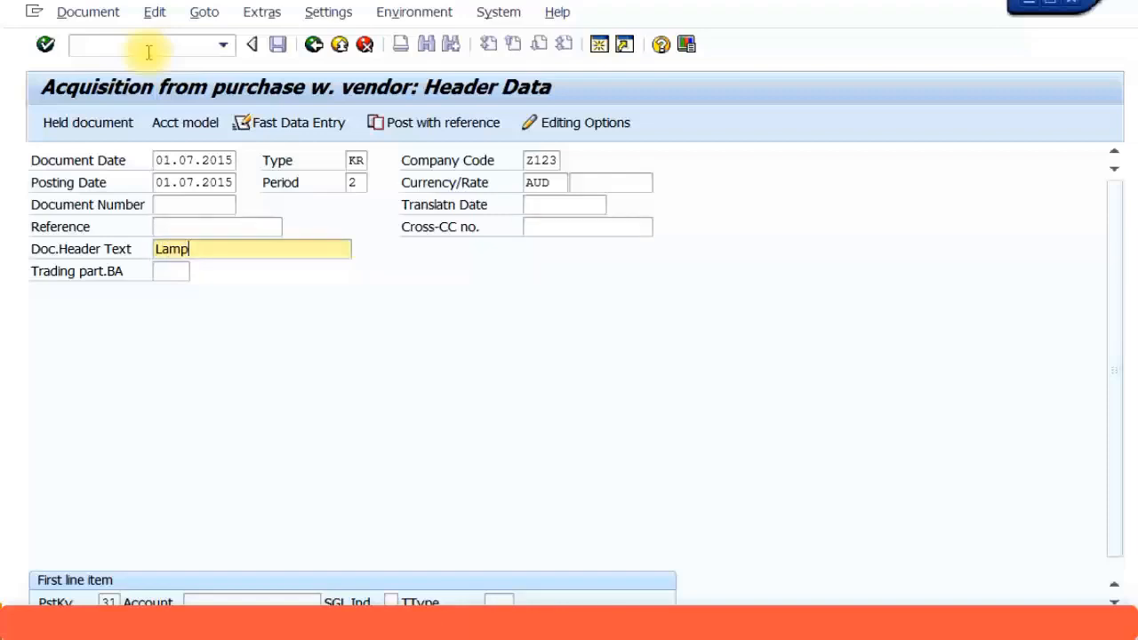
left_click(217, 226)
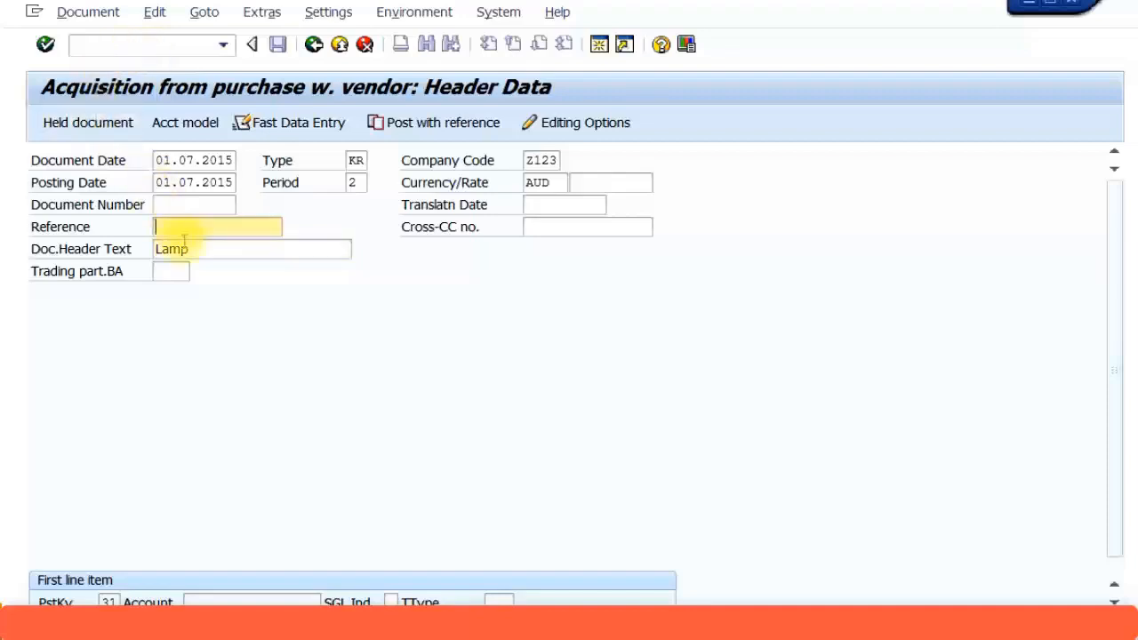
type("Lamp")
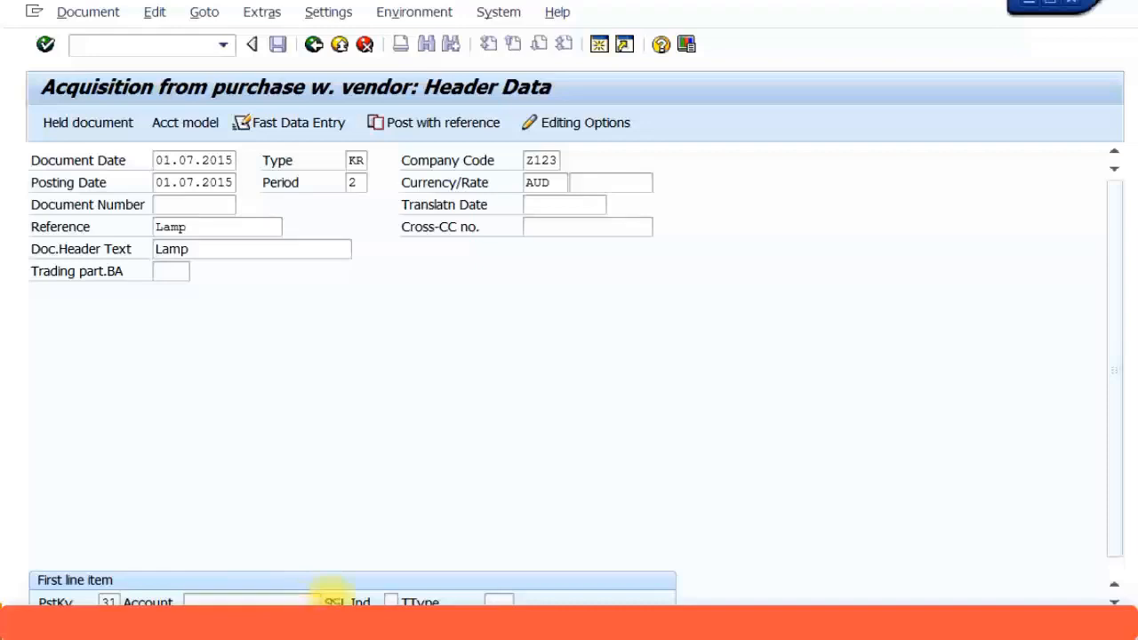
mouse_move(327, 419)
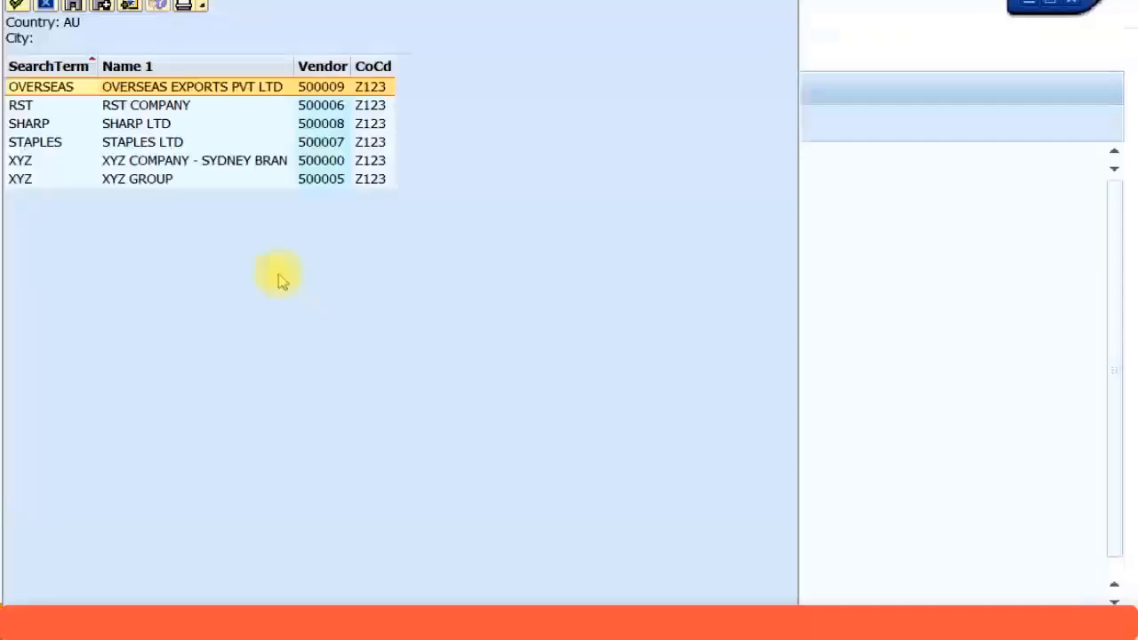
mouse_move(160, 114)
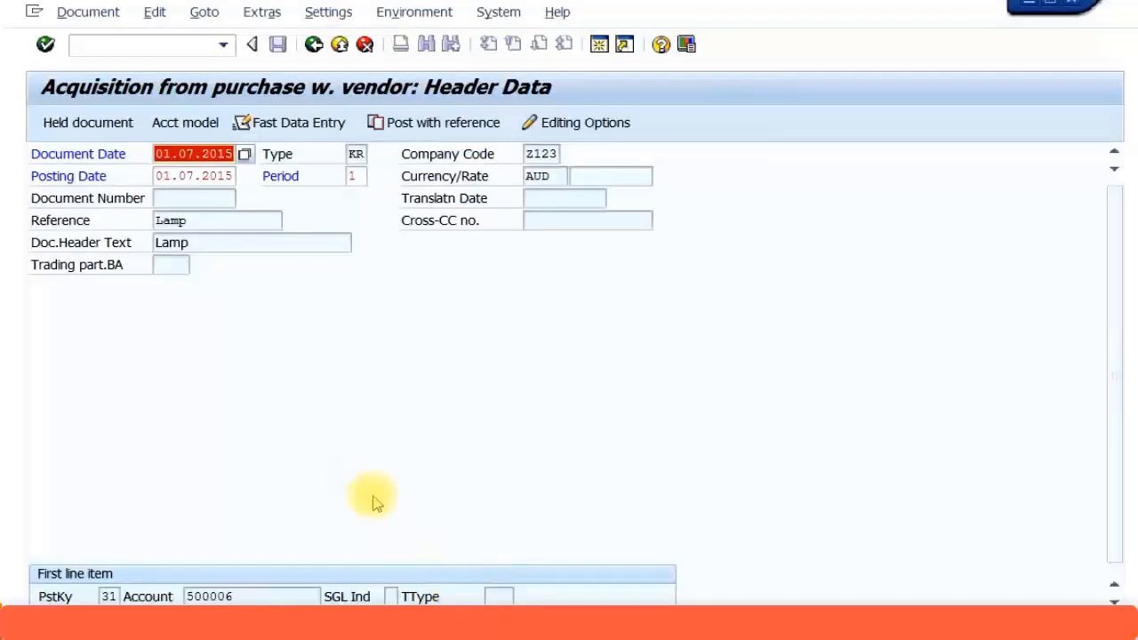
mouse_move(871, 587)
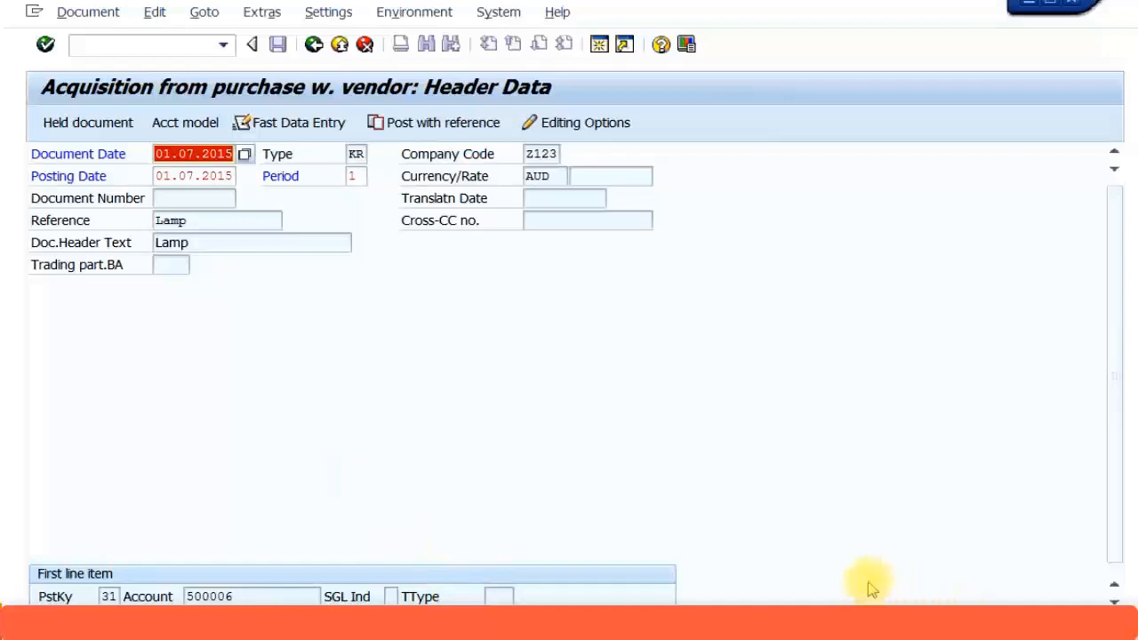
mouse_move(871, 585)
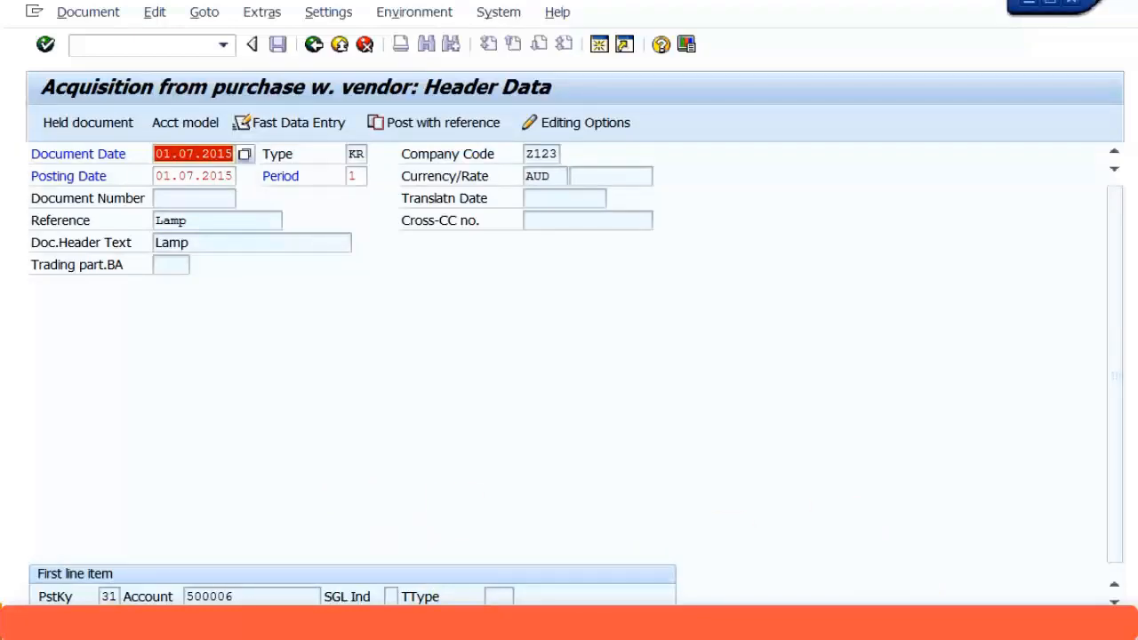
mouse_move(398, 583)
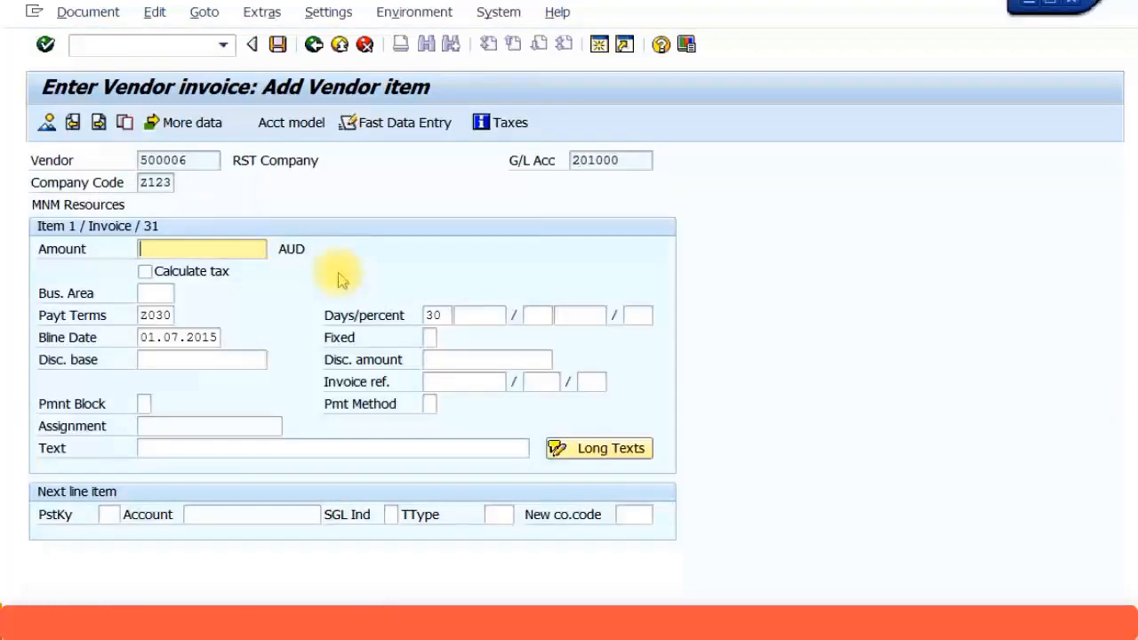
Give the vendor item amount 100 and text 'AuC scenario', then list next-line posting keys
type("100")
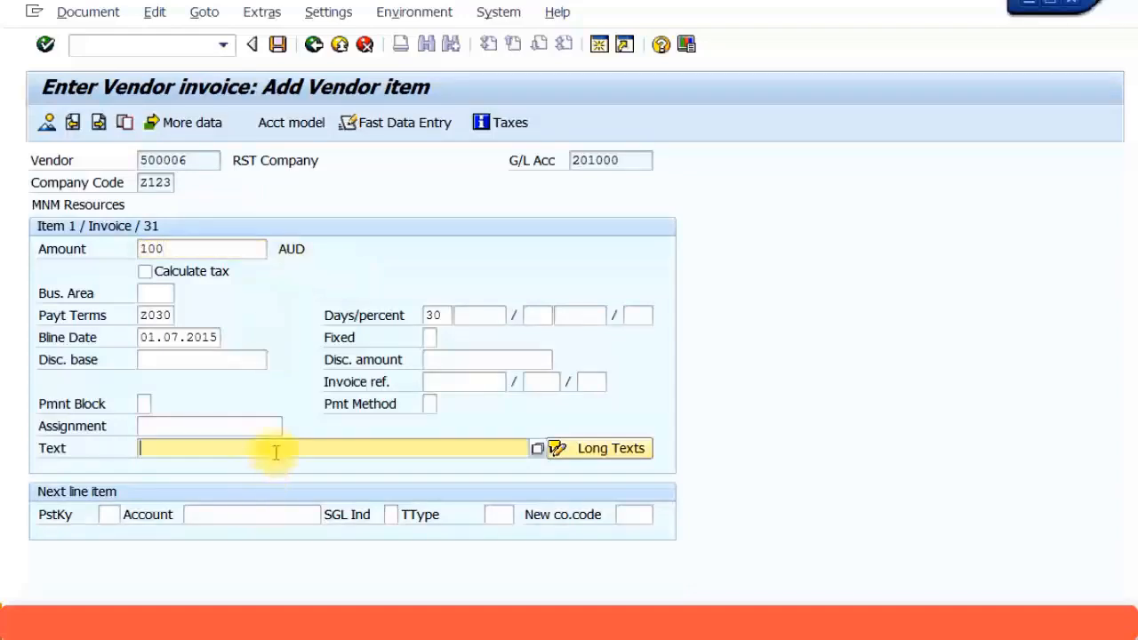
type("AuC")
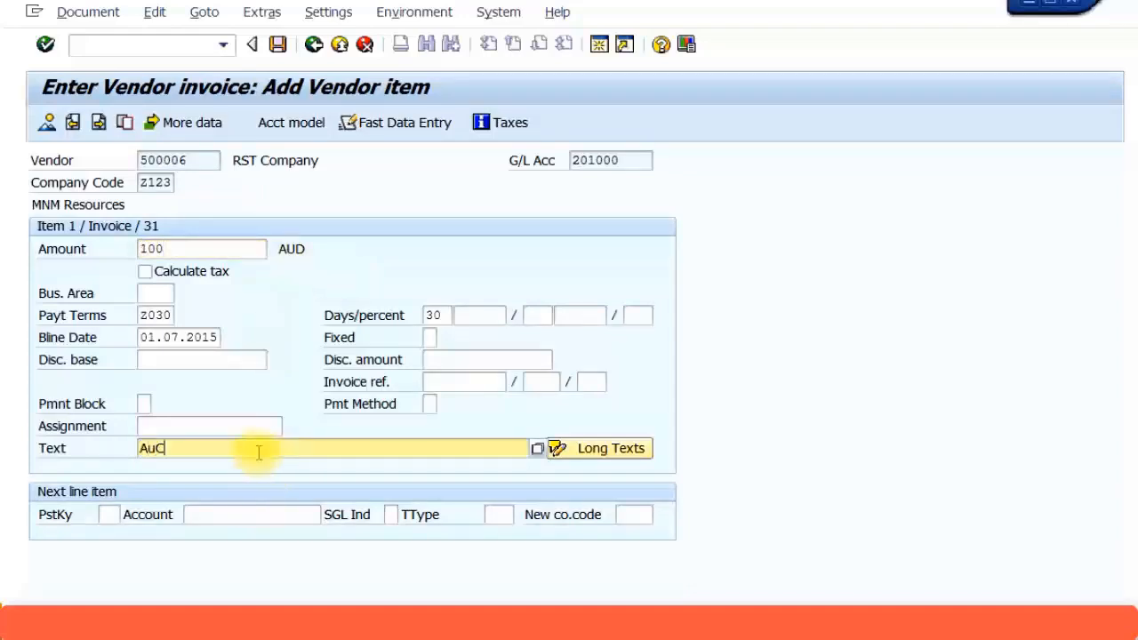
type("scenario")
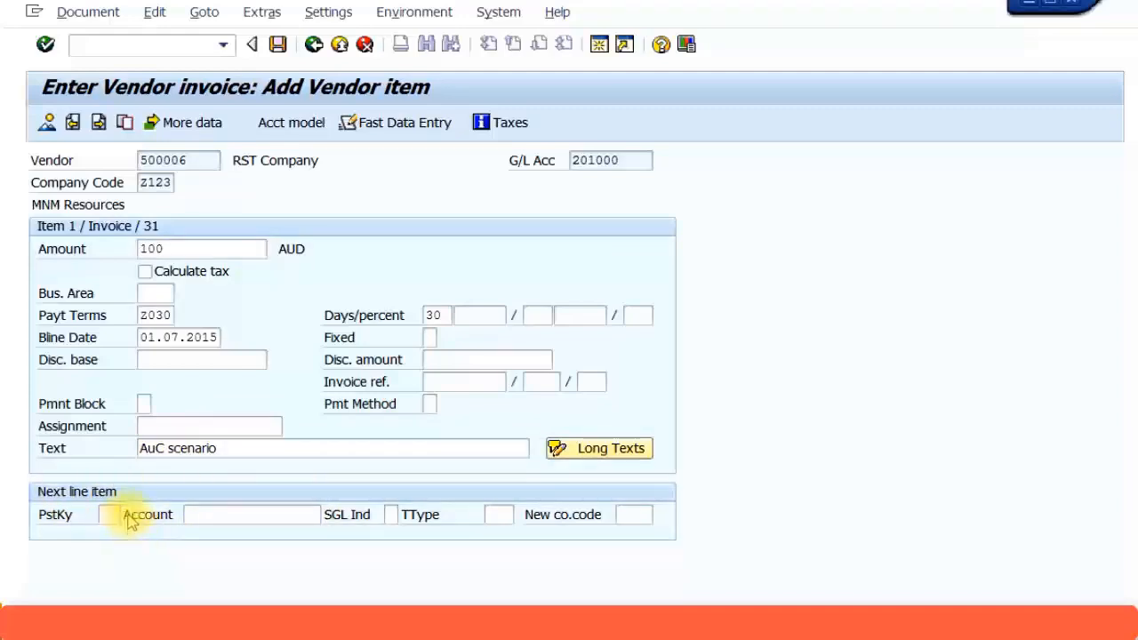
left_click(117, 513)
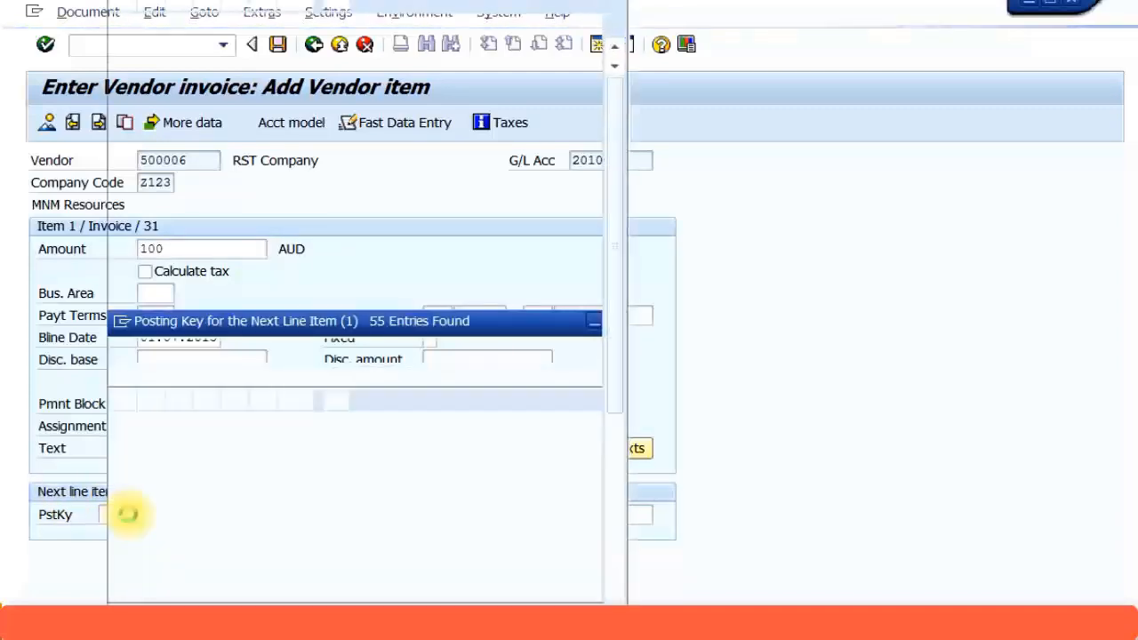